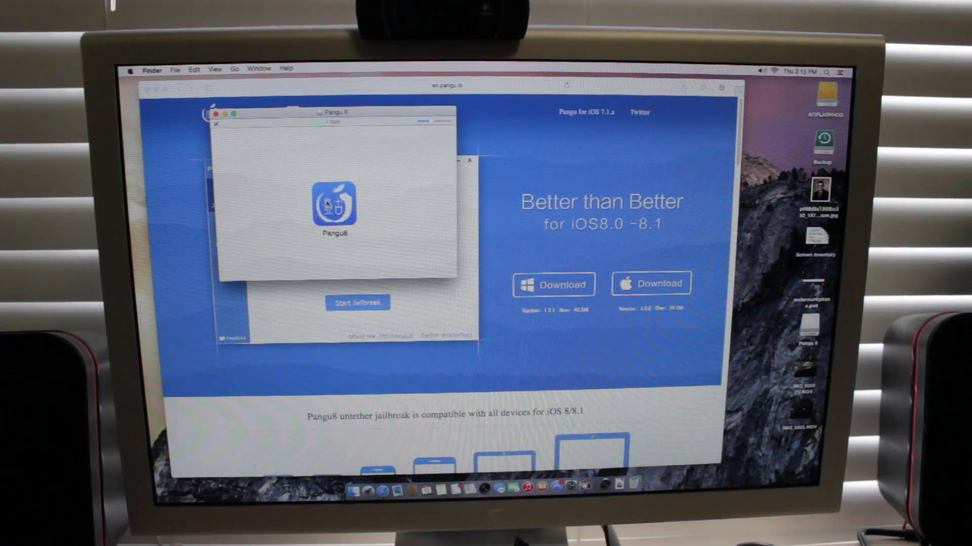
- Copy Pangu8 to the Desktop, launch it, and dismiss the unidentified developer alert
left_click(335, 205)
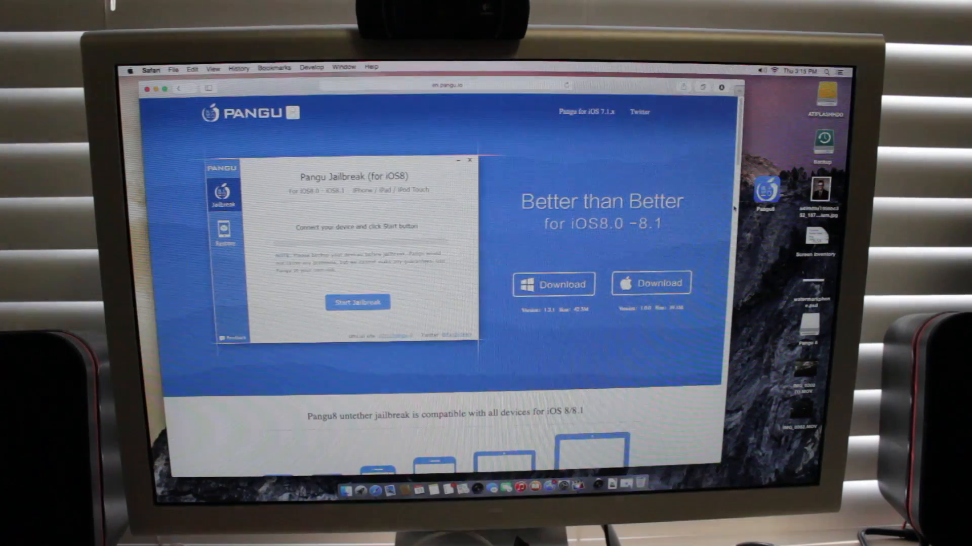
left_click(148, 89)
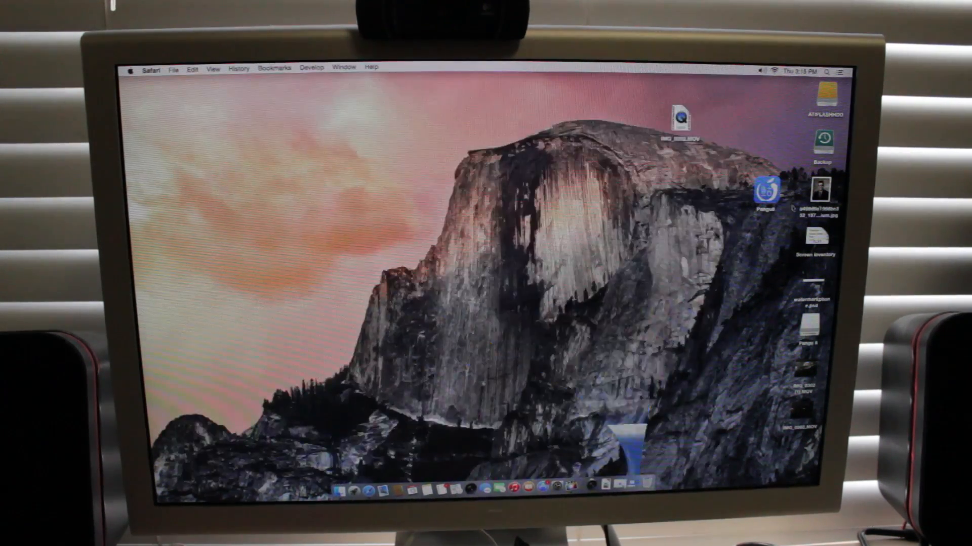
double_click(768, 190)
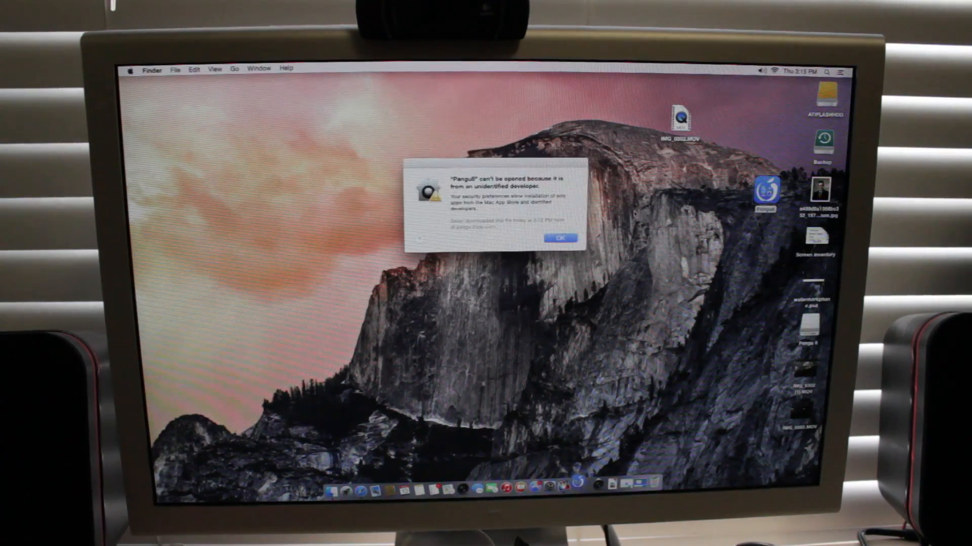
left_click(560, 239)
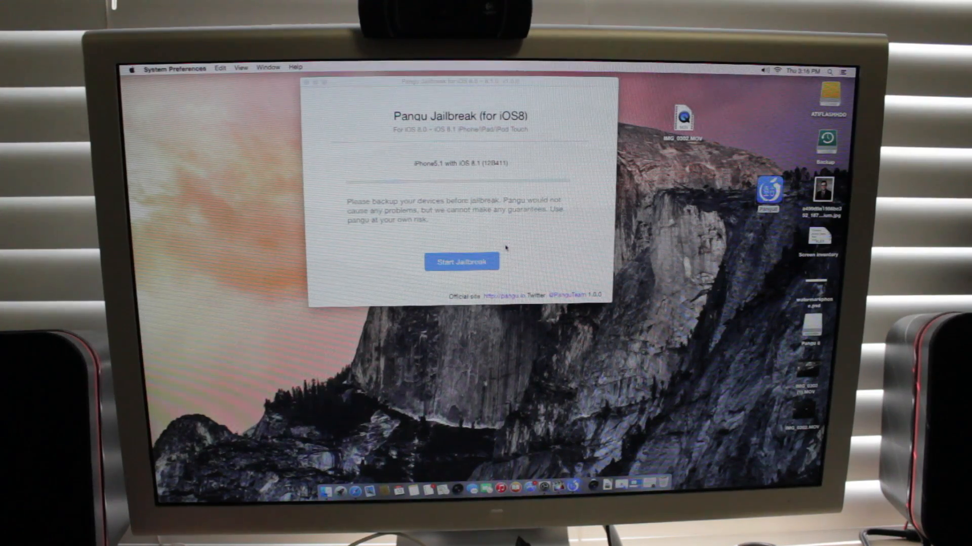
- Start the jailbreak of the detected iPhone on iOS 8.1
left_click(462, 262)
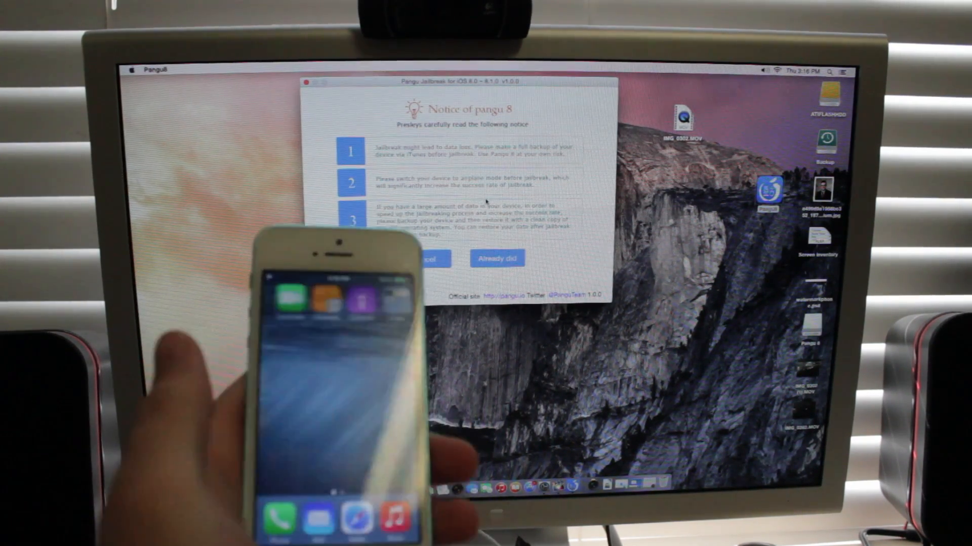
- Confirm the backup and airplane-mode notice with 'Already did' to proceed
left_click(497, 258)
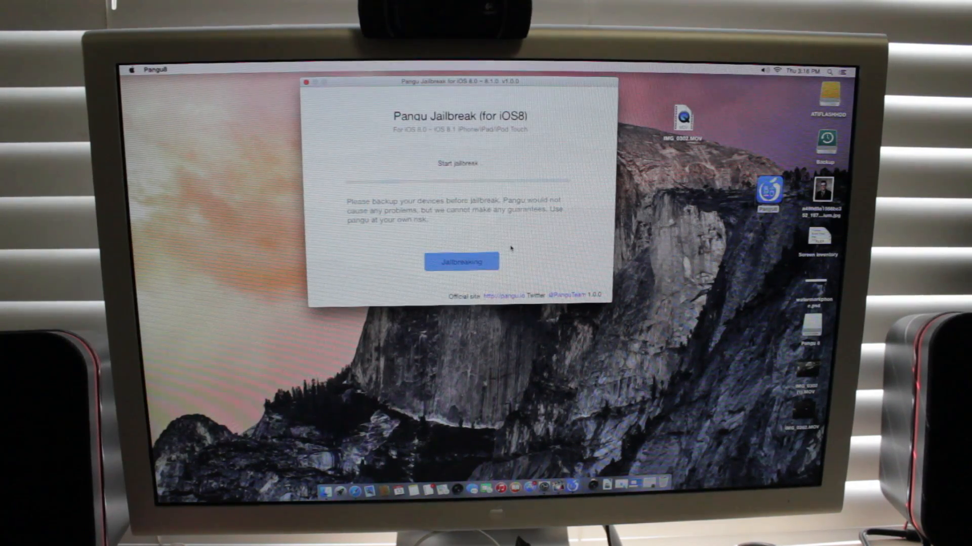